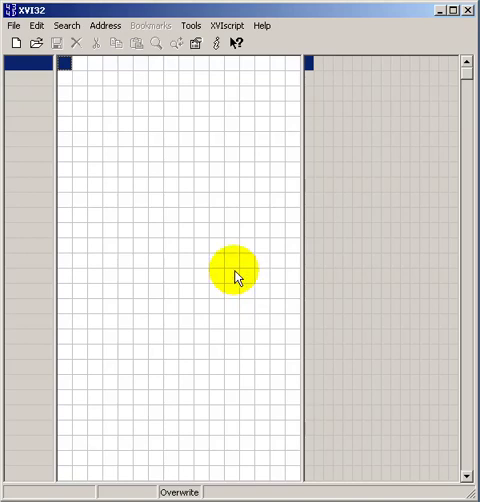
pyautogui.moveTo(36, 24)
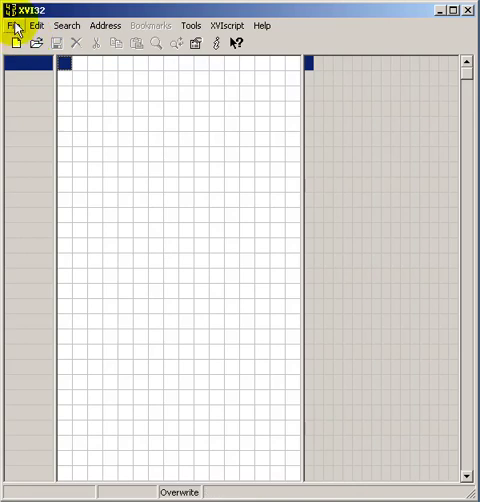
# Step: Bring up the File > Open dialog listing the project folder's files
pyautogui.click(14, 24)
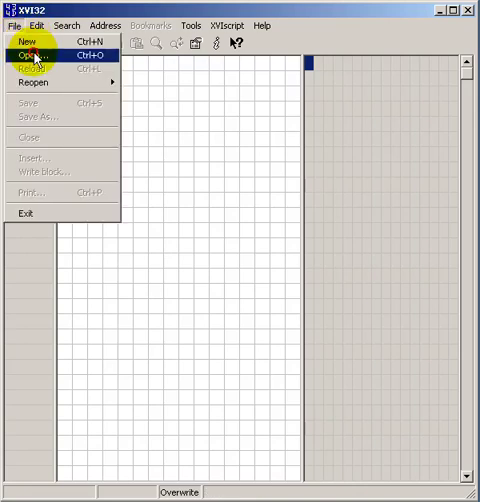
pyautogui.click(40, 56)
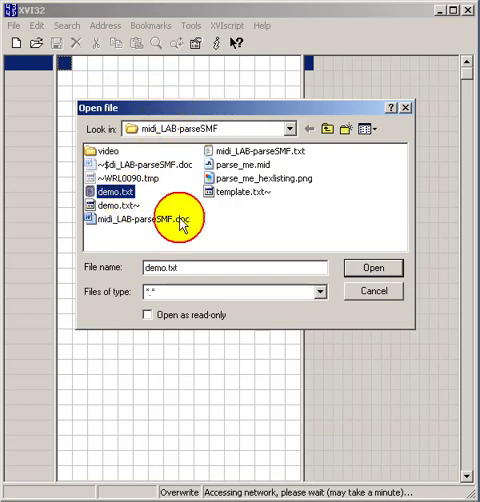
# Step: Load demo.txt and select a byte near the end of the quick-brown-fox sentence to overwrite
pyautogui.click(372, 268)
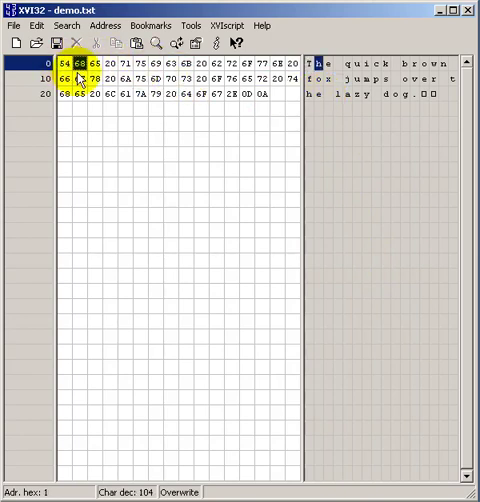
pyautogui.click(328, 62)
pyautogui.write('c')
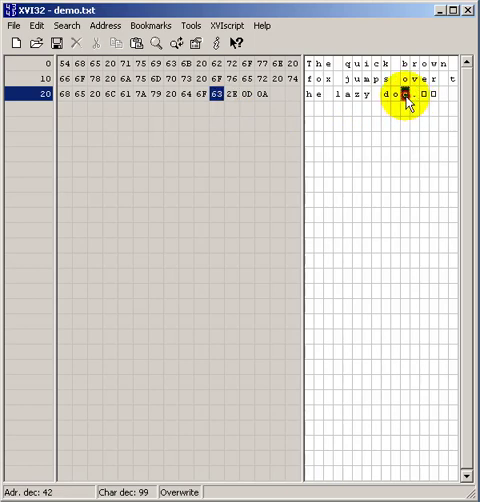
pyautogui.moveTo(288, 186)
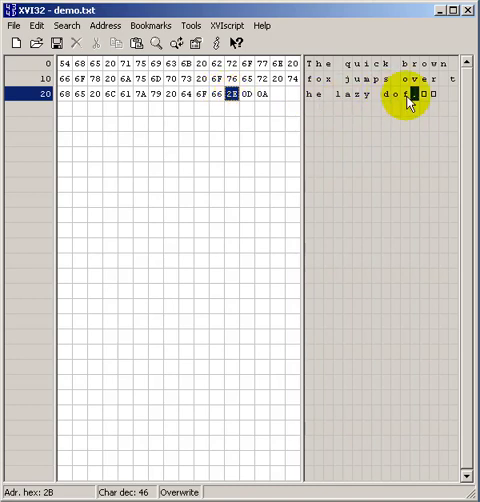
pyautogui.moveTo(36, 72)
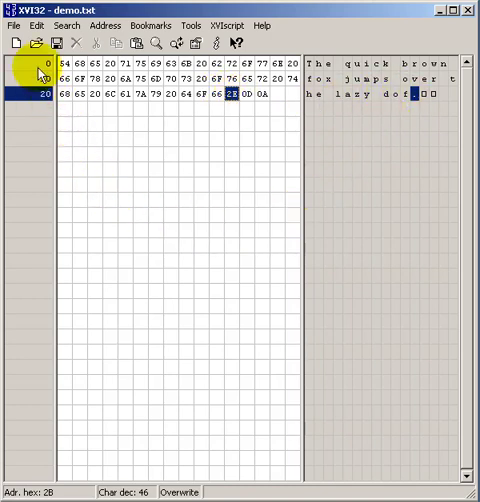
# Step: Start opening another file, answering No to saving the changes to demo.txt
pyautogui.click(36, 44)
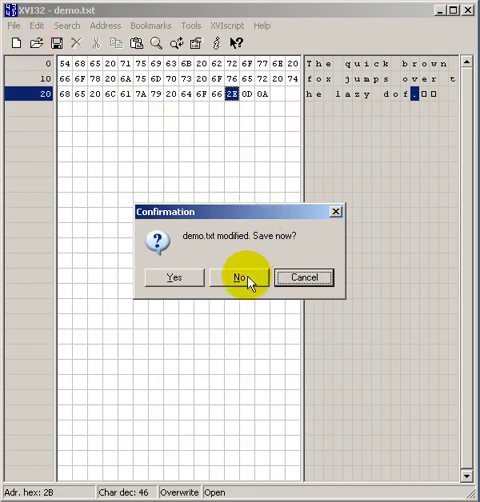
pyautogui.click(240, 276)
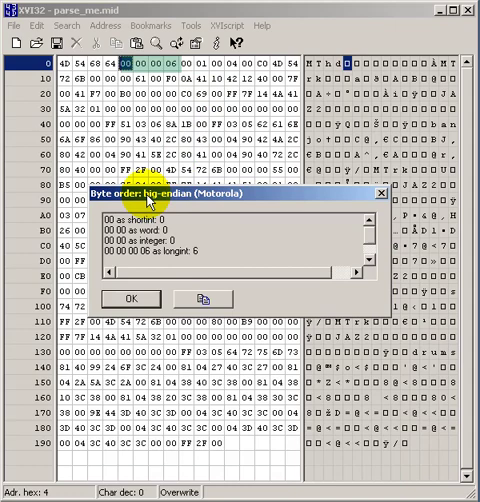
pyautogui.moveTo(158, 280)
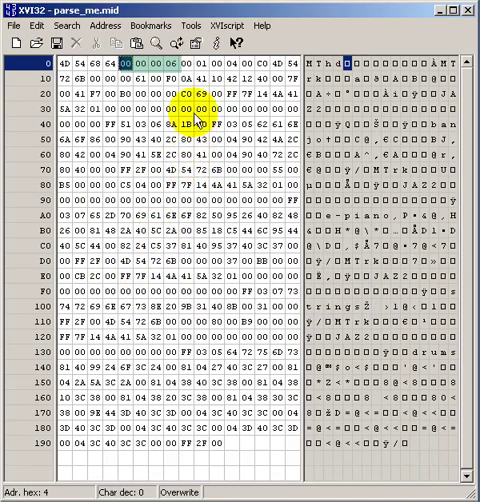
# Step: Bring up the Tools menu for the program Options after reading header length 6
pyautogui.click(182, 28)
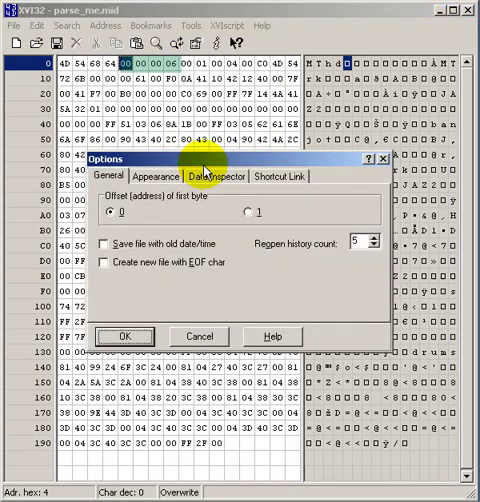
pyautogui.click(204, 176)
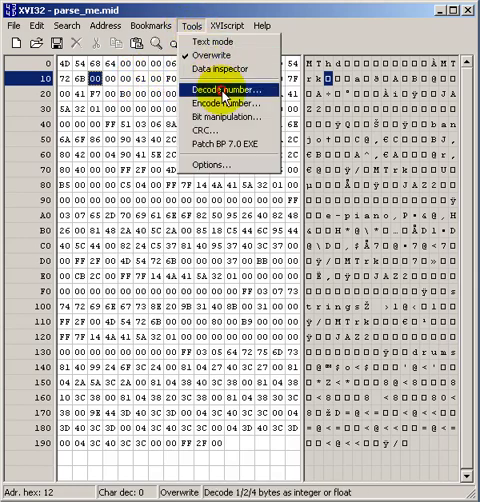
# Step: Decode the four track-length bytes at offset 0x12 as a big-endian long, giving 97
pyautogui.click(216, 92)
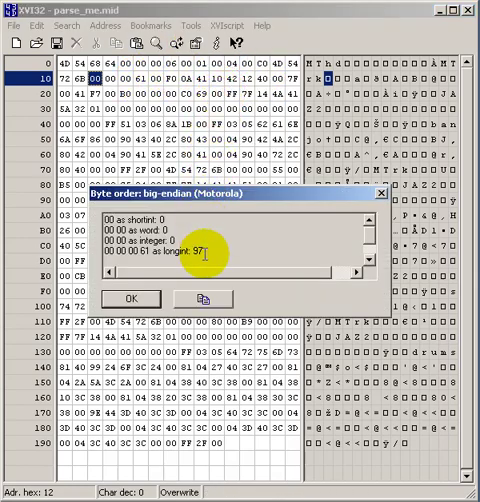
pyautogui.moveTo(210, 254)
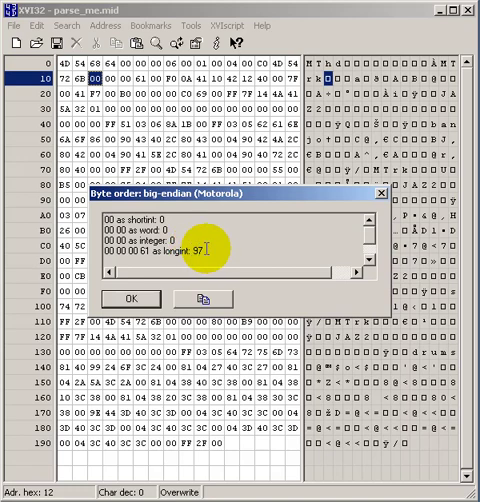